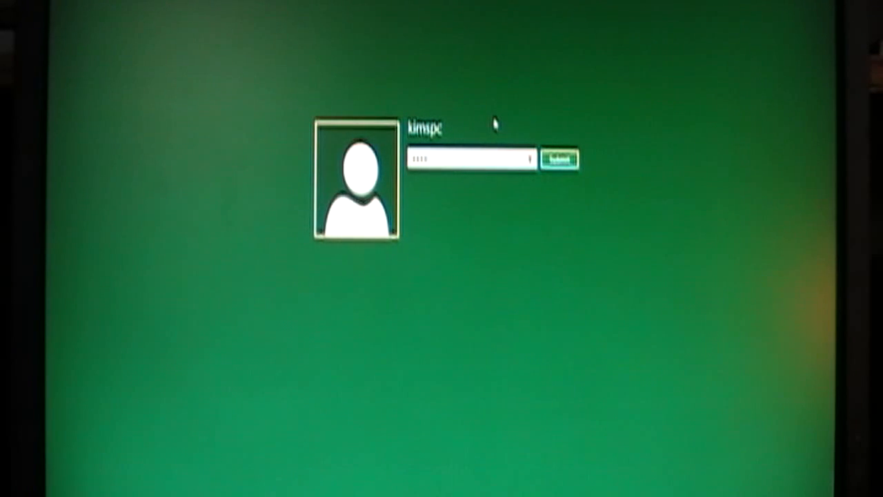
- Sign in with the password, dismissing the incorrect-password notice and retrying
{"action": "left_click", "coordinate": [559, 160]}
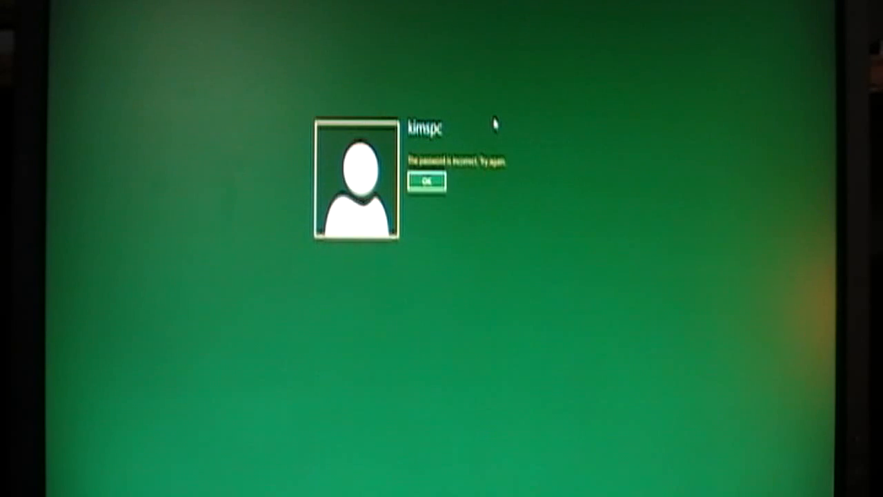
{"action": "left_click", "coordinate": [426, 181]}
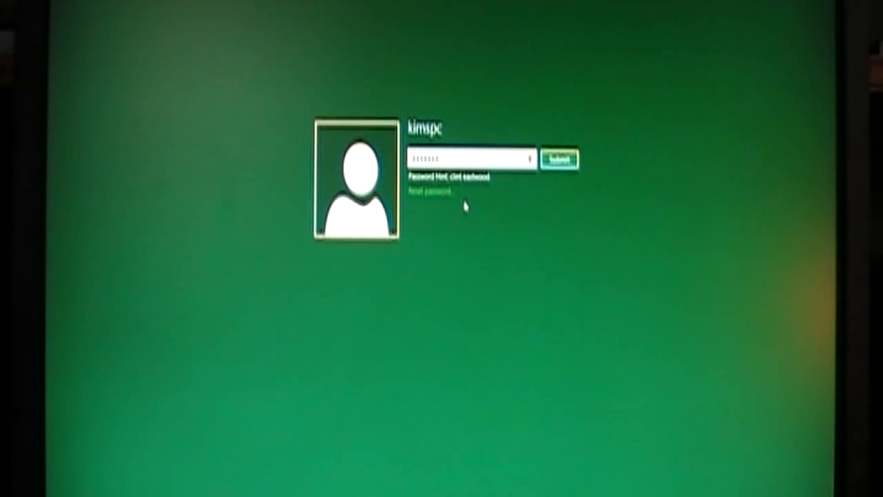
{"action": "left_click", "coordinate": [560, 160]}
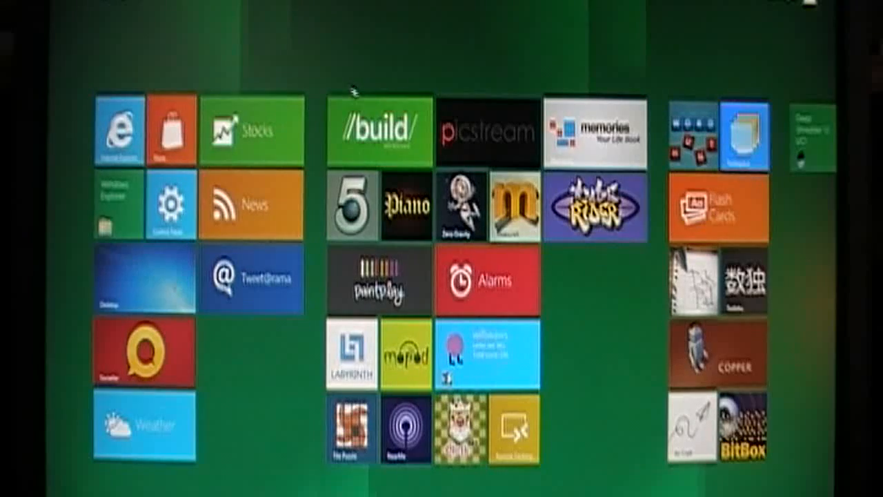
{"action": "mouse_move", "coordinate": [514, 91]}
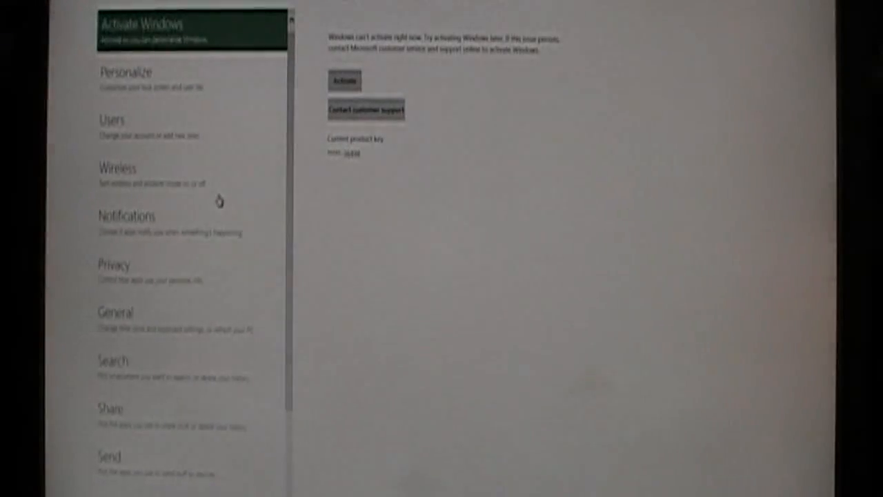
{"action": "mouse_move", "coordinate": [269, 236]}
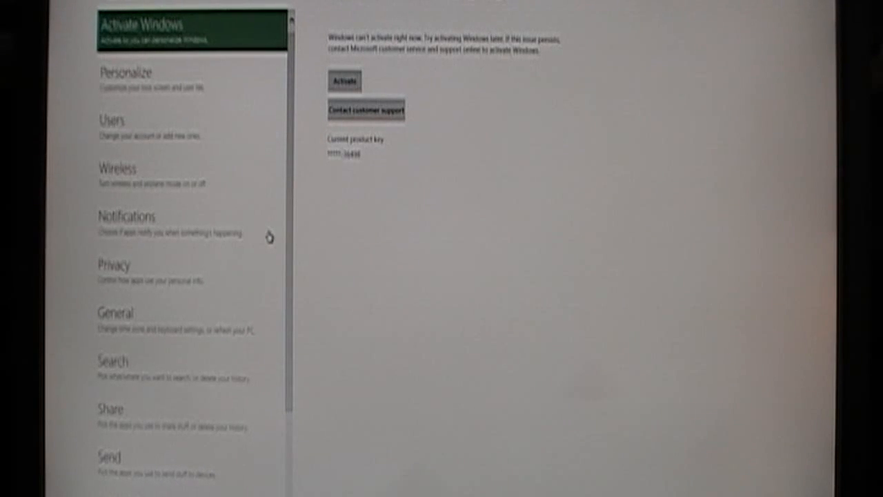
{"action": "mouse_move", "coordinate": [274, 243]}
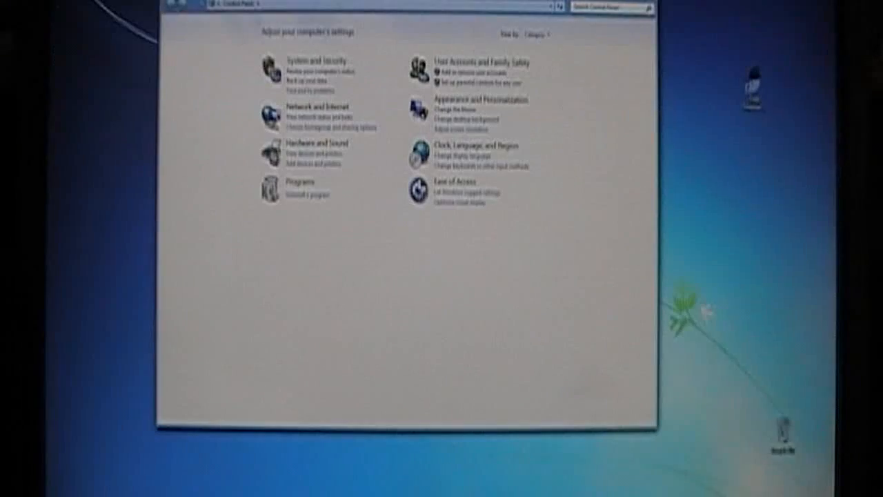
{"action": "mouse_move", "coordinate": [594, 119]}
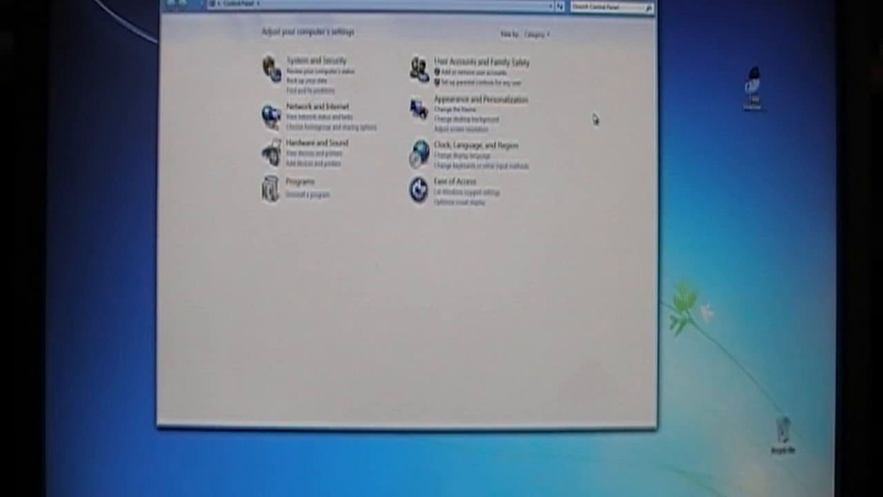
{"action": "mouse_move", "coordinate": [621, 75]}
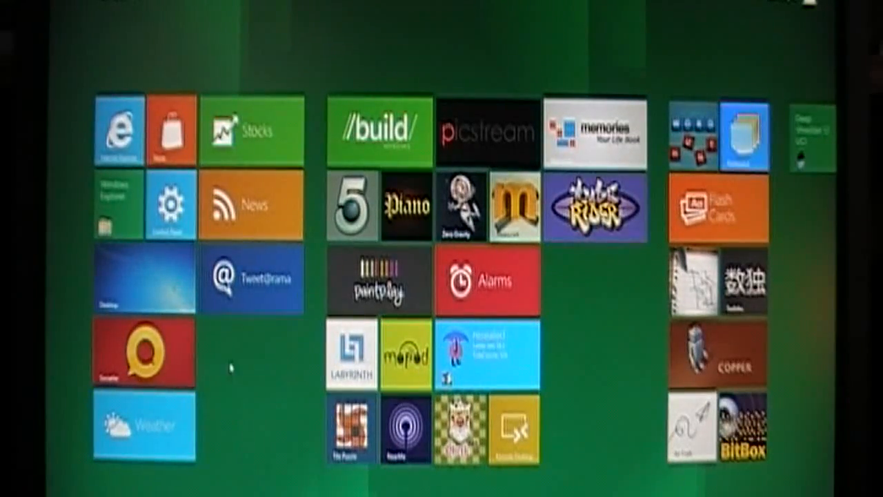
- Launch Windows Explorer from its Start screen tile
{"action": "left_click", "coordinate": [118, 131]}
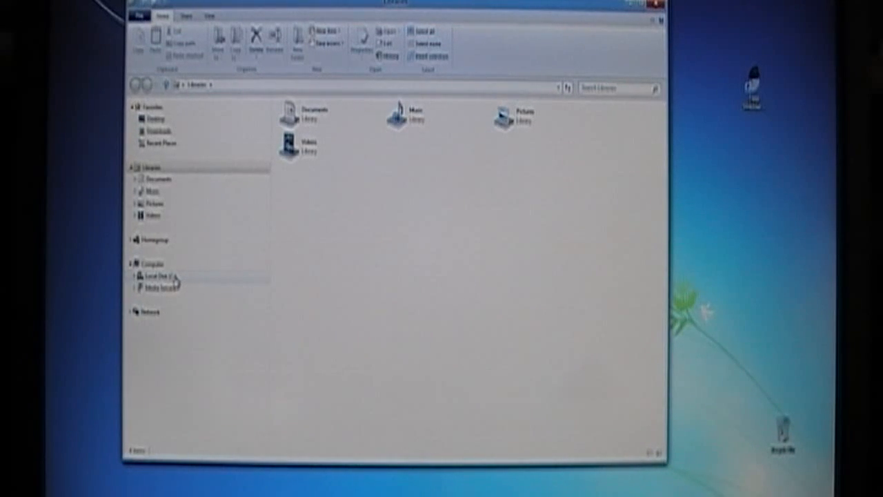
- Open Computer in the navigation pane and show its Properties page
{"action": "right_click", "coordinate": [153, 277]}
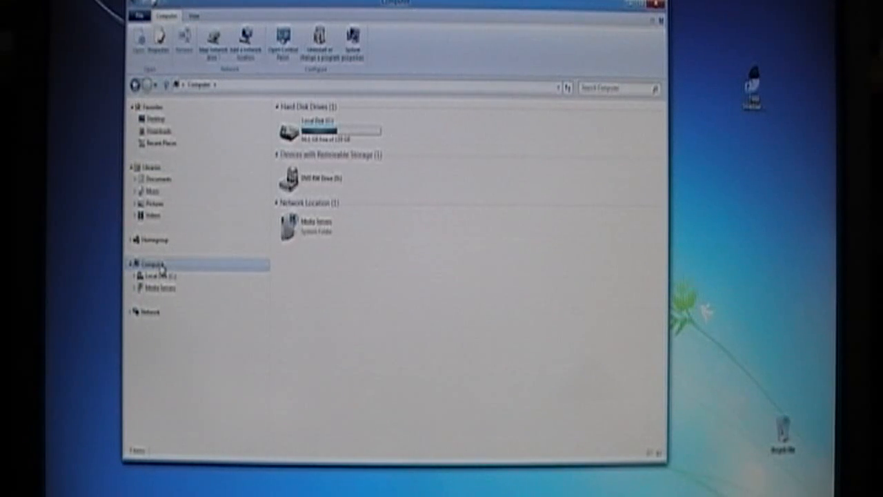
{"action": "right_click", "coordinate": [148, 263]}
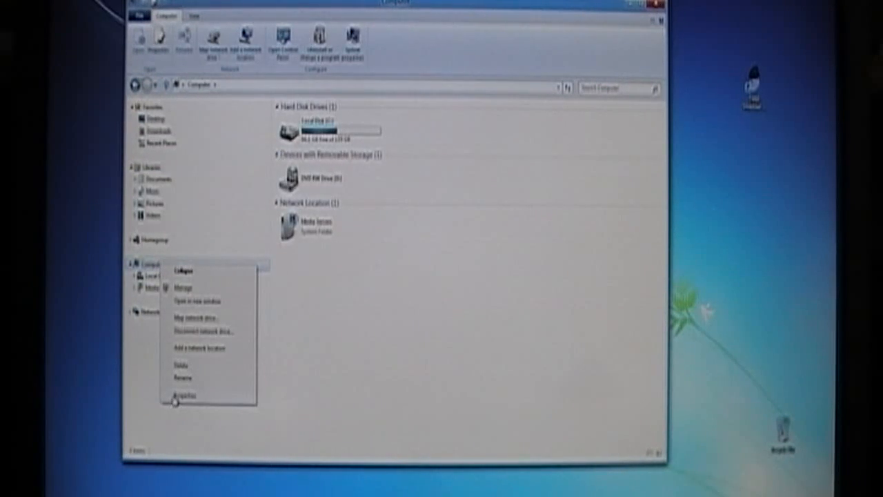
{"action": "left_click", "coordinate": [185, 394]}
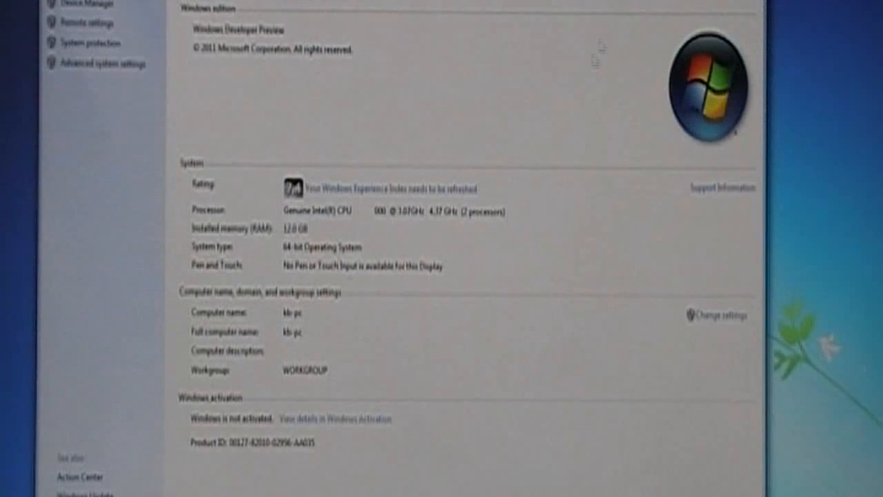
{"action": "mouse_move", "coordinate": [523, 153]}
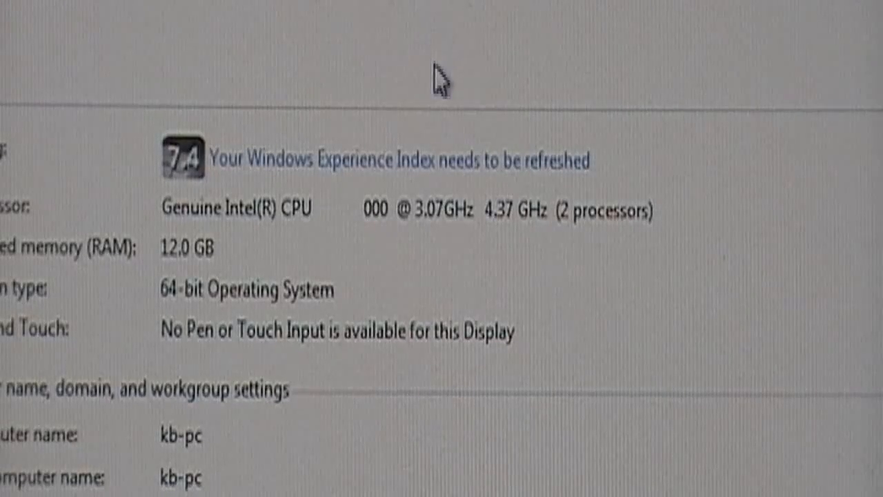
{"action": "mouse_move", "coordinate": [238, 217]}
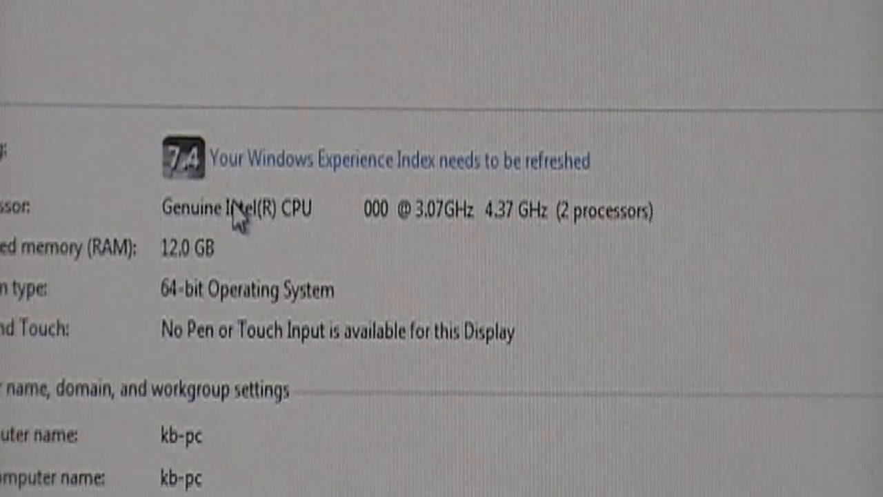
{"action": "mouse_move", "coordinate": [328, 245]}
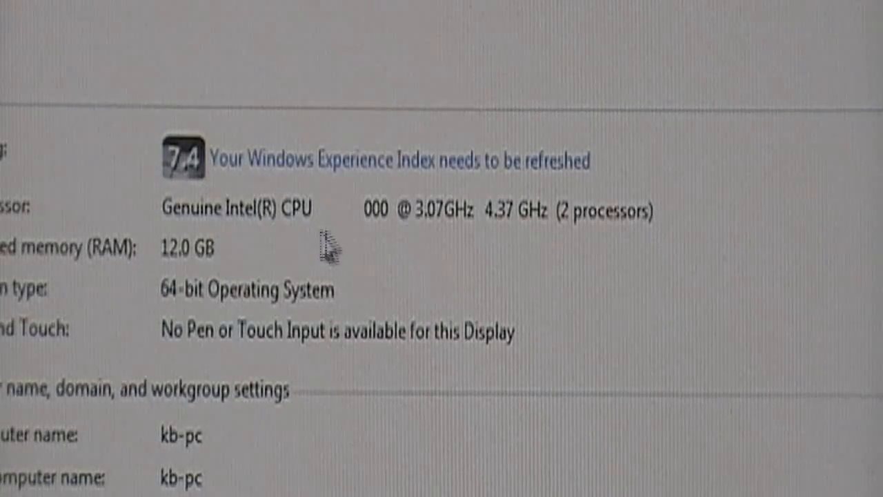
{"action": "mouse_move", "coordinate": [445, 259]}
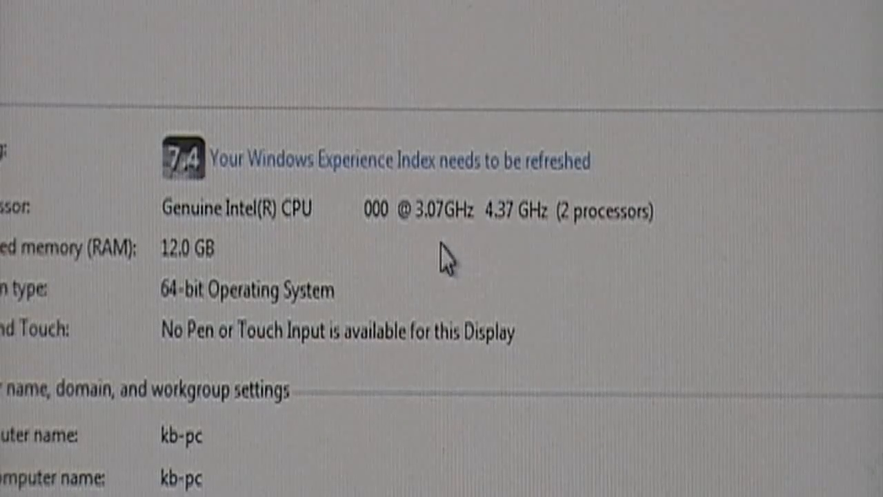
{"action": "mouse_move", "coordinate": [362, 287]}
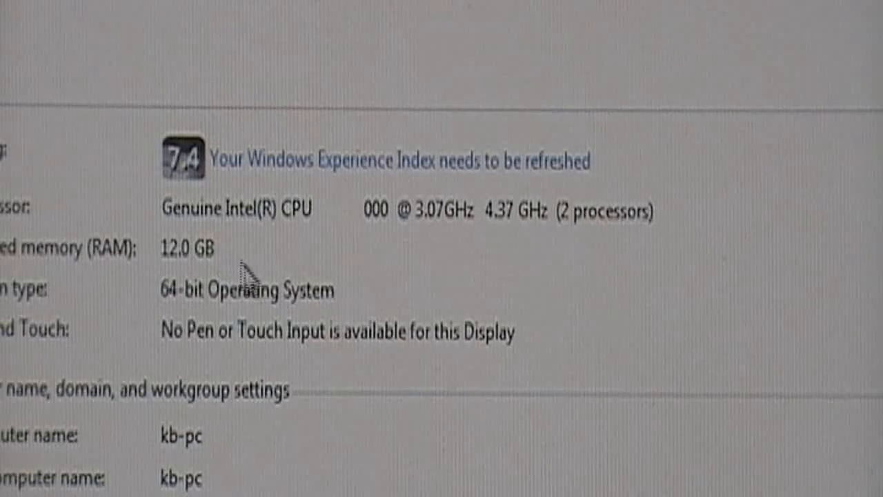
{"action": "mouse_move", "coordinate": [289, 441]}
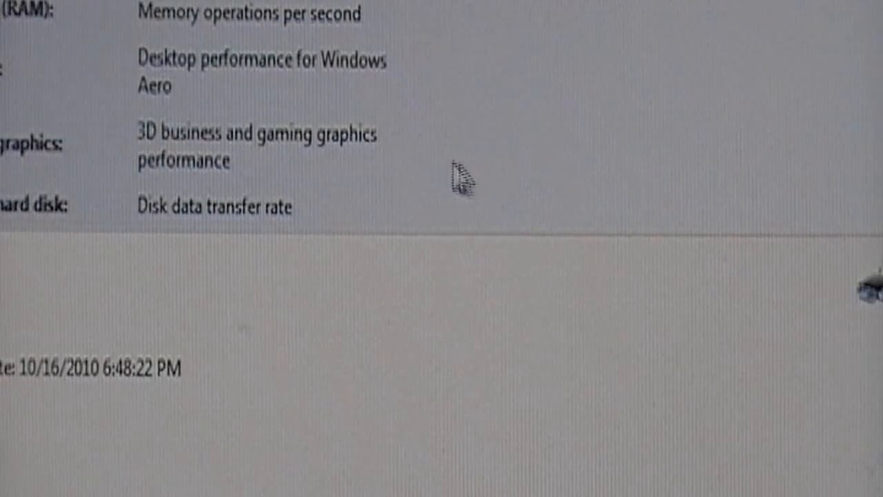
{"action": "mouse_move", "coordinate": [476, 245]}
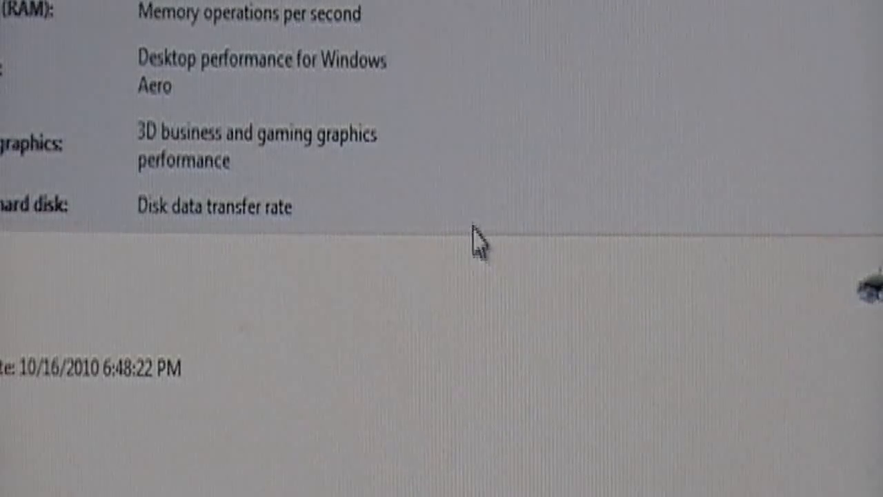
{"action": "mouse_move", "coordinate": [245, 107]}
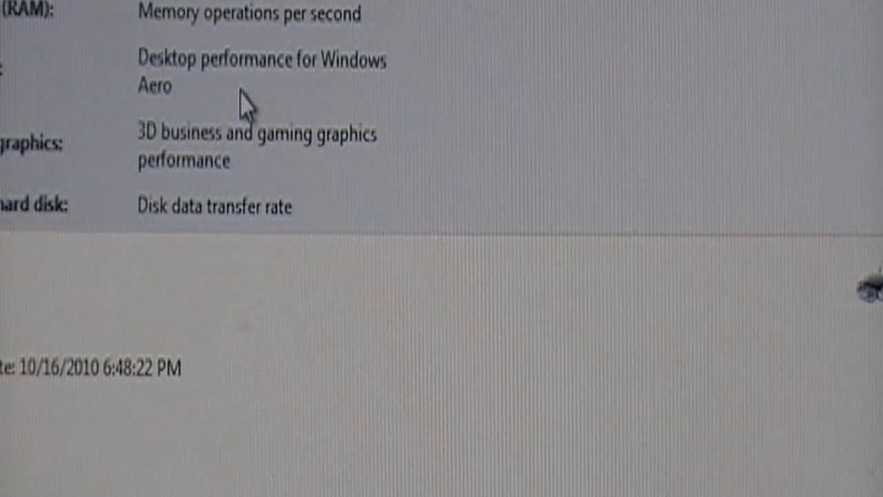
{"action": "mouse_move", "coordinate": [188, 99]}
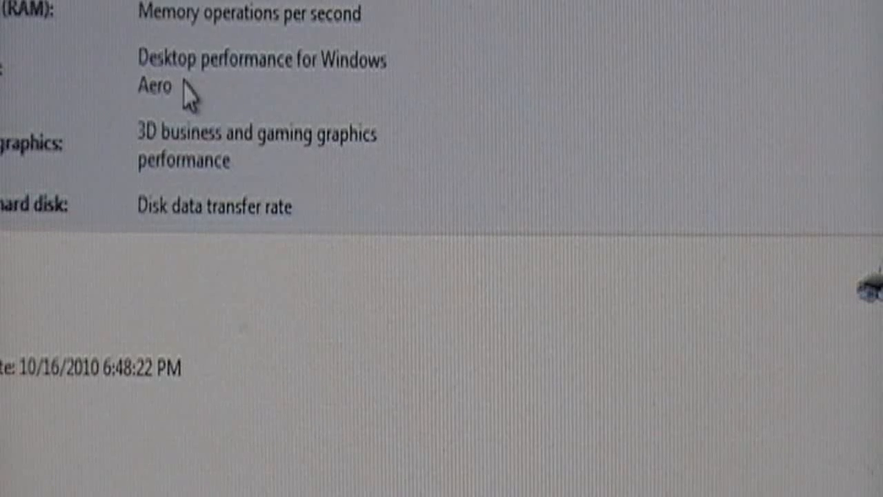
{"action": "mouse_move", "coordinate": [191, 238]}
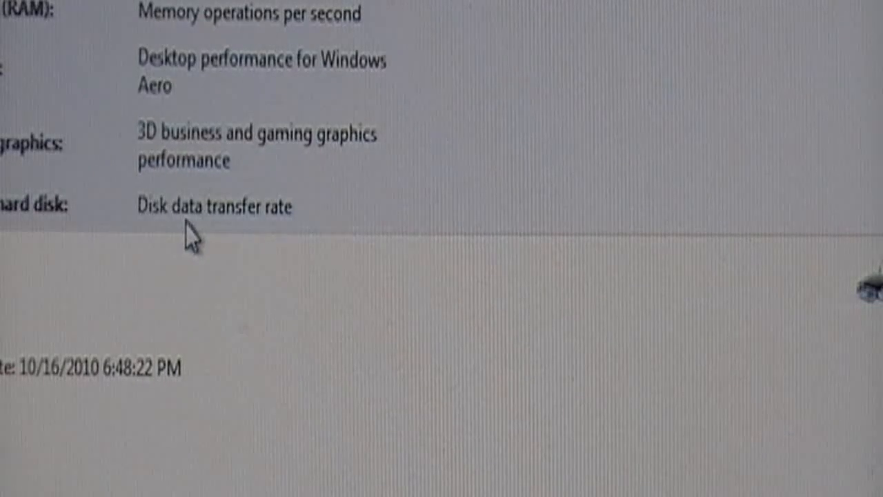
{"action": "mouse_move", "coordinate": [210, 227]}
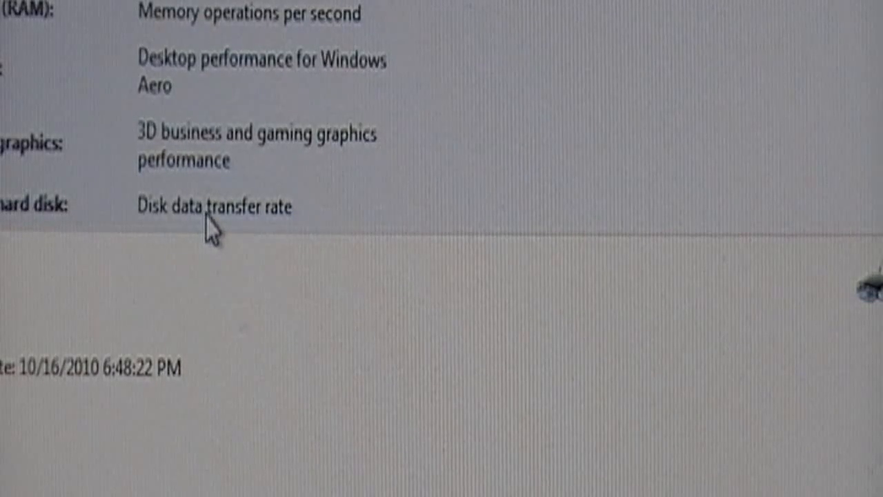
{"action": "mouse_move", "coordinate": [269, 245]}
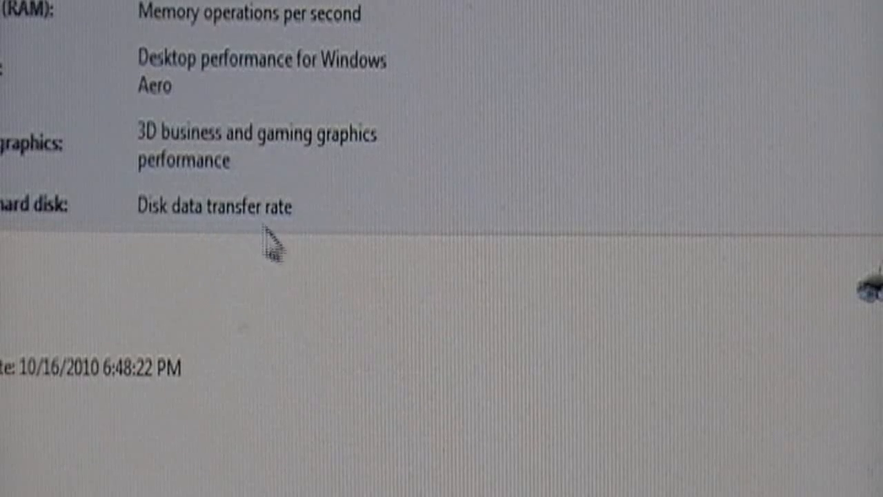
{"action": "mouse_move", "coordinate": [240, 233]}
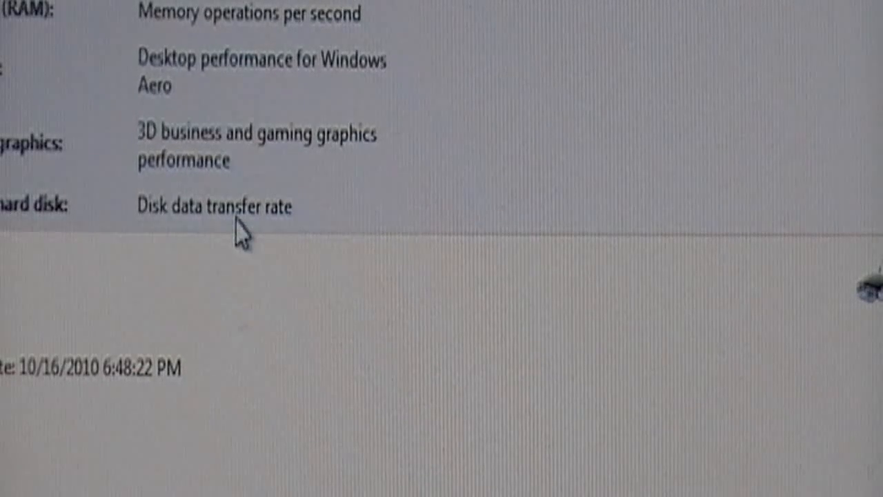
{"action": "mouse_move", "coordinate": [255, 248]}
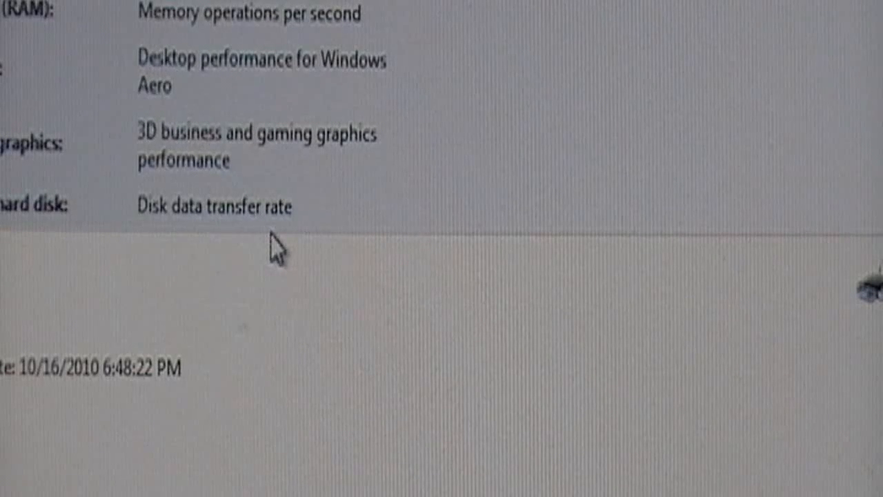
{"action": "mouse_move", "coordinate": [304, 231]}
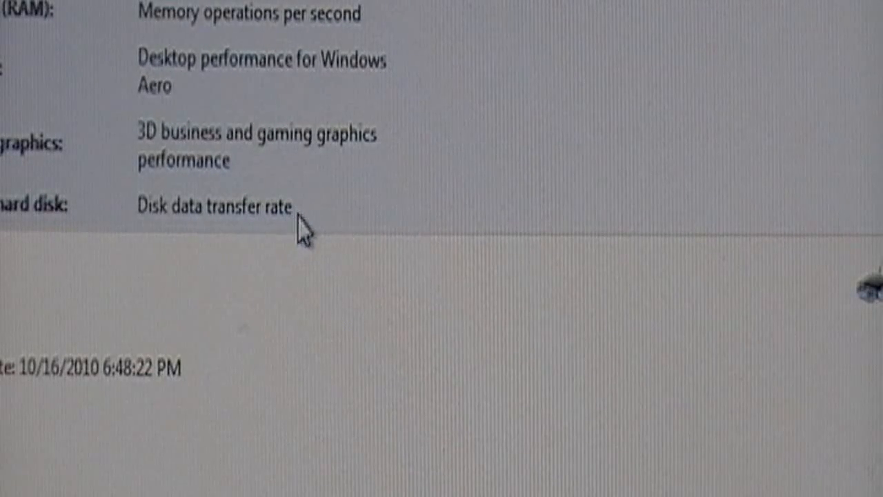
{"action": "mouse_move", "coordinate": [317, 203]}
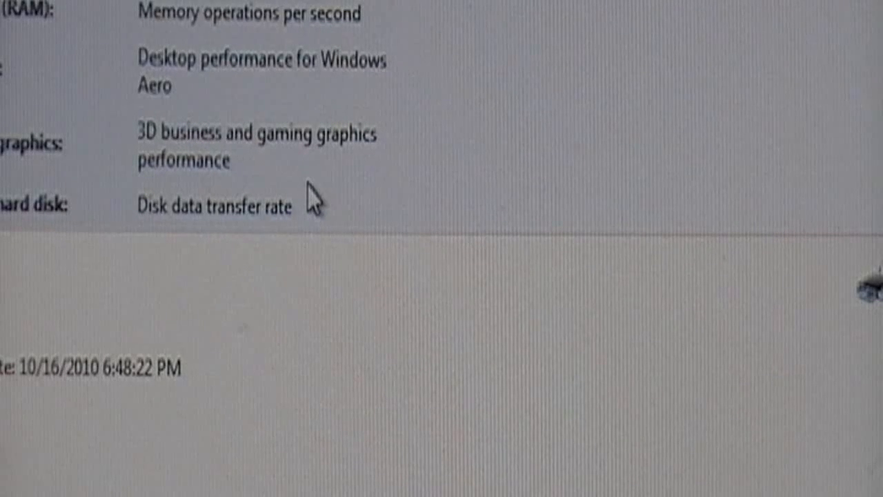
{"action": "mouse_move", "coordinate": [351, 195]}
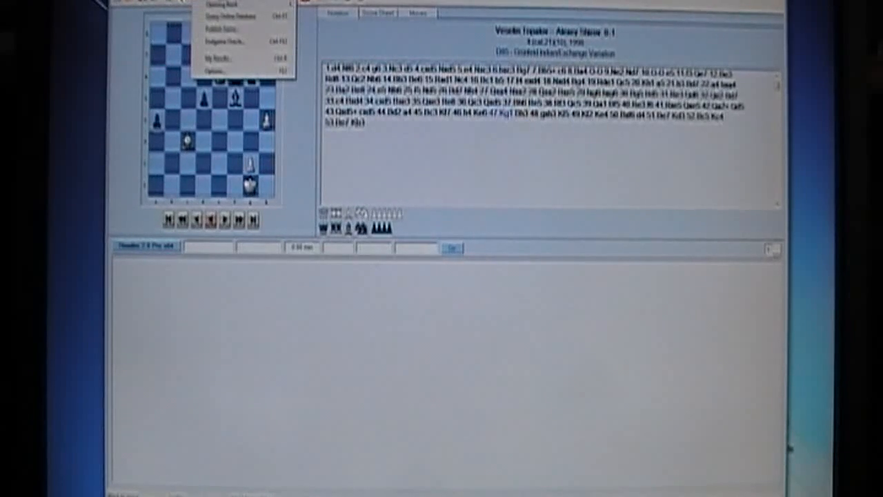
- Accept the Houdini engine options and start analysing the Topalov–Shirov position
{"action": "left_click", "coordinate": [215, 71]}
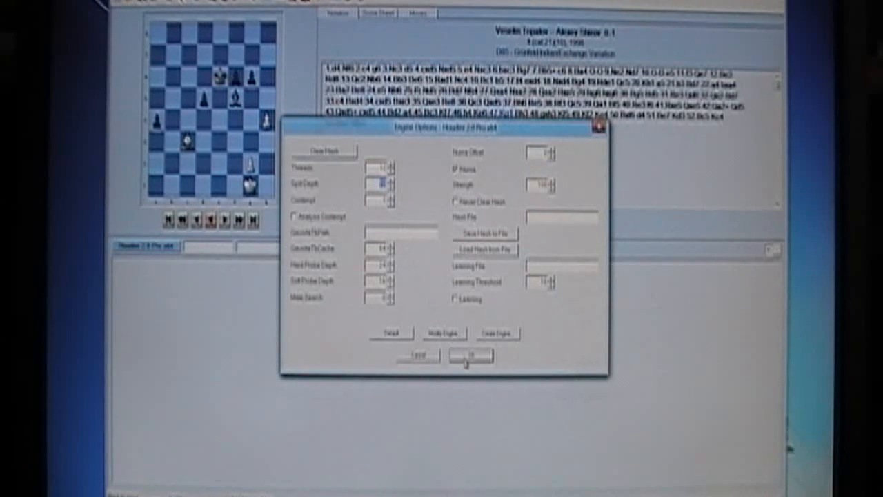
{"action": "left_click", "coordinate": [470, 357]}
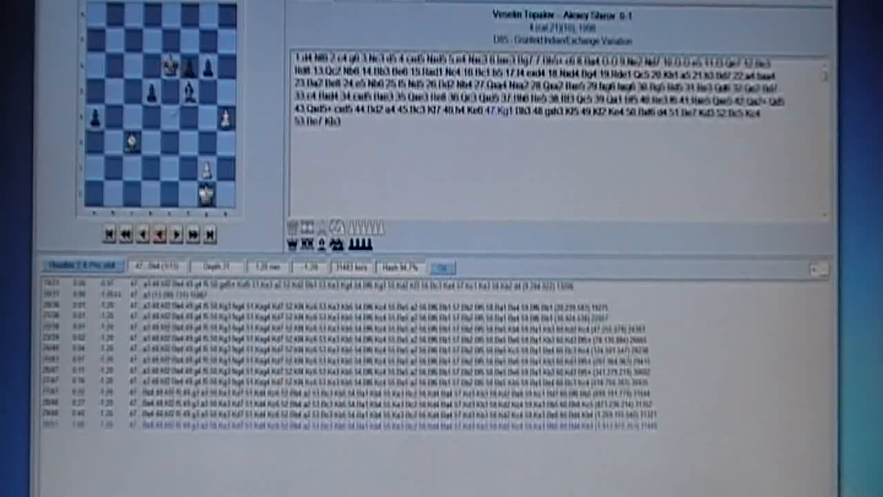
- Launch Task Manager via Ctrl+Alt+Del and view CPU performance graphs
{"action": "key", "text": "ctrl+alt+delete"}
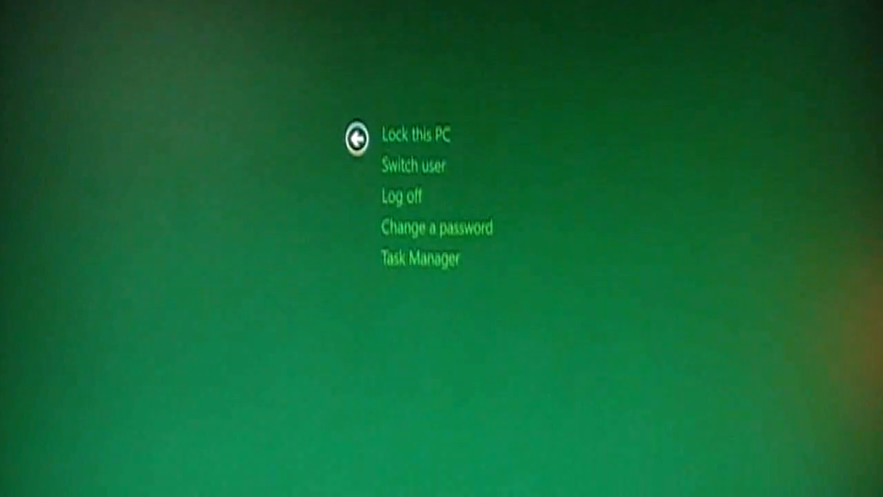
{"action": "left_click", "coordinate": [419, 259]}
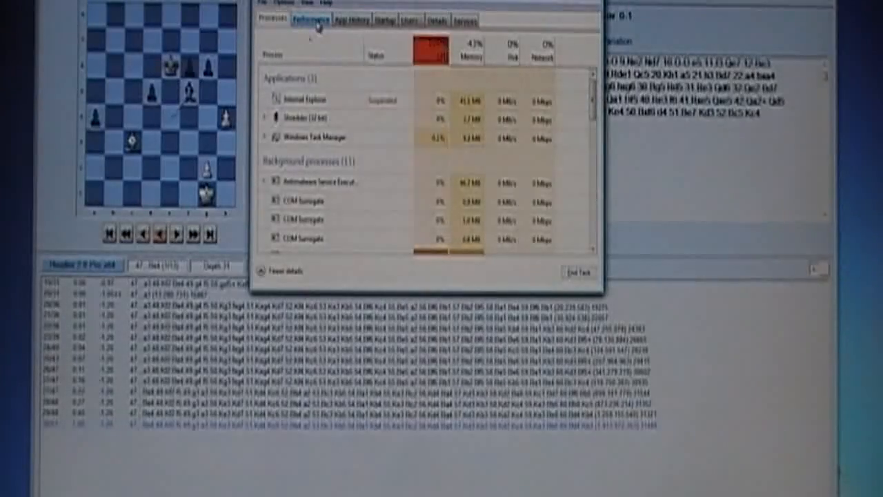
{"action": "left_click", "coordinate": [310, 19]}
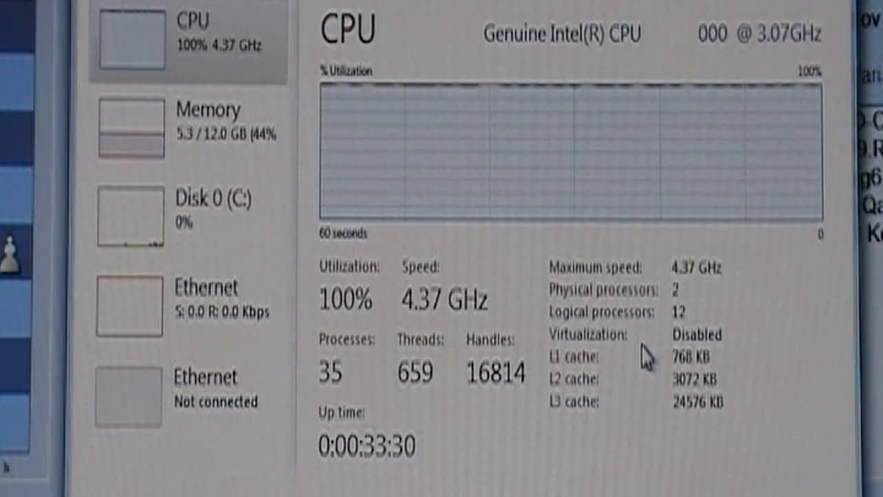
{"action": "mouse_move", "coordinate": [597, 369]}
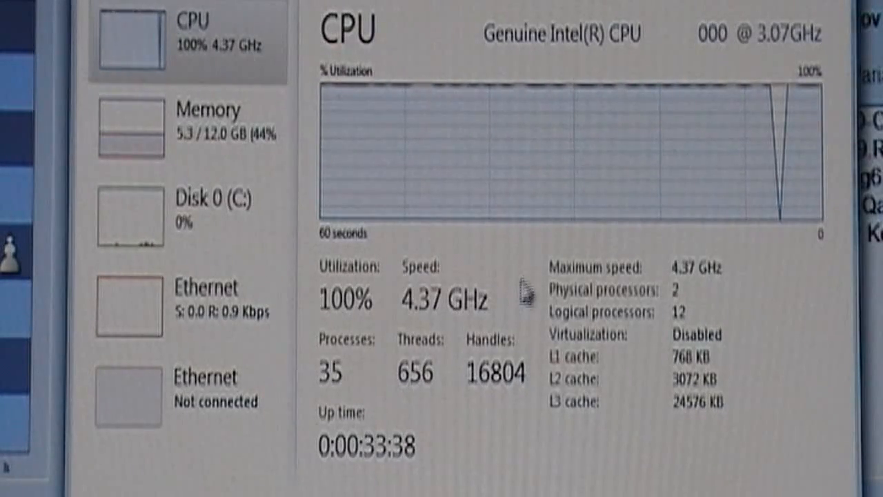
{"action": "mouse_move", "coordinate": [788, 65]}
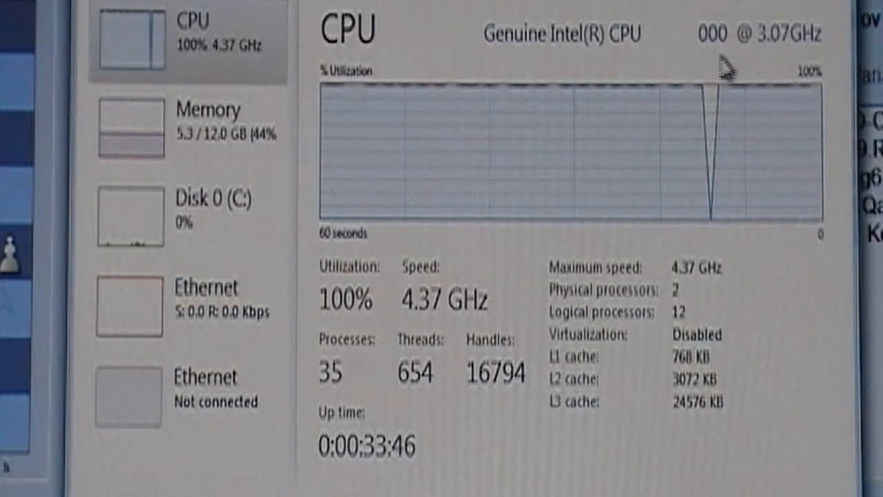
{"action": "mouse_move", "coordinate": [307, 238]}
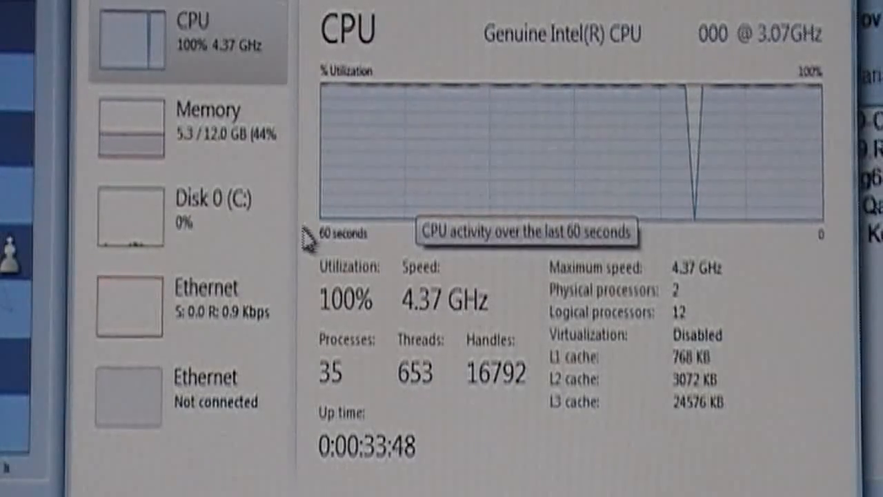
{"action": "mouse_move", "coordinate": [276, 238]}
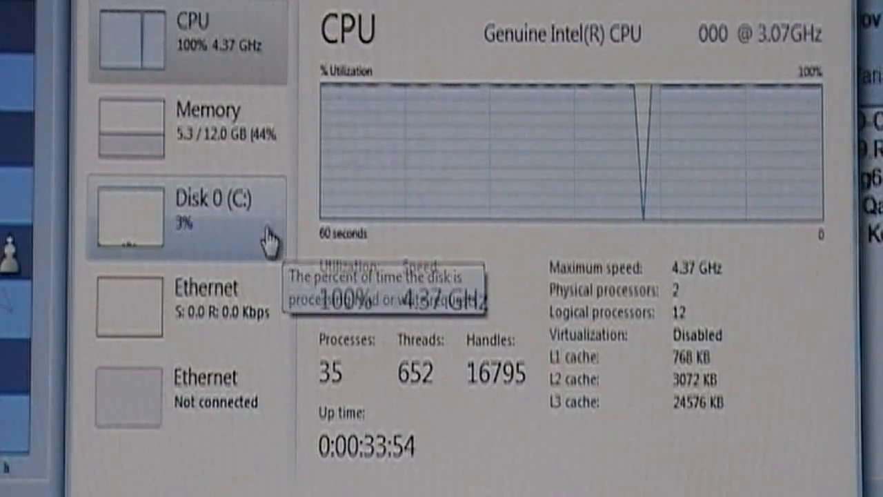
{"action": "mouse_move", "coordinate": [242, 138]}
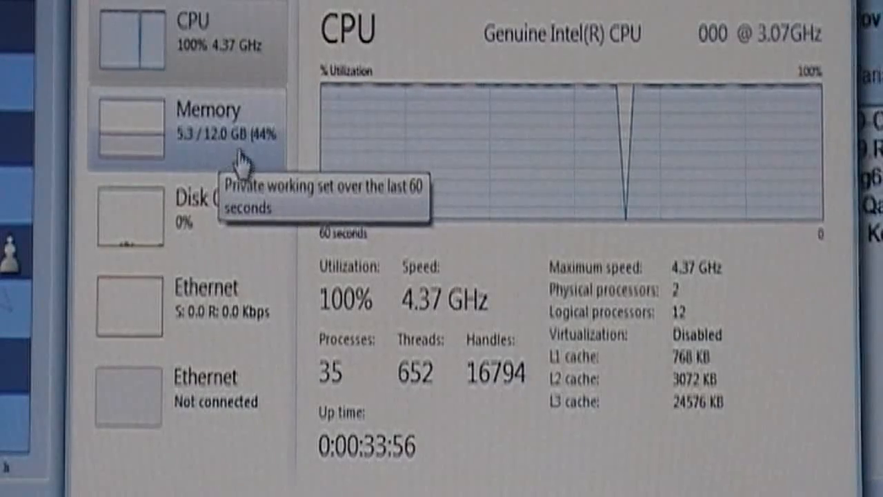
{"action": "mouse_move", "coordinate": [252, 159]}
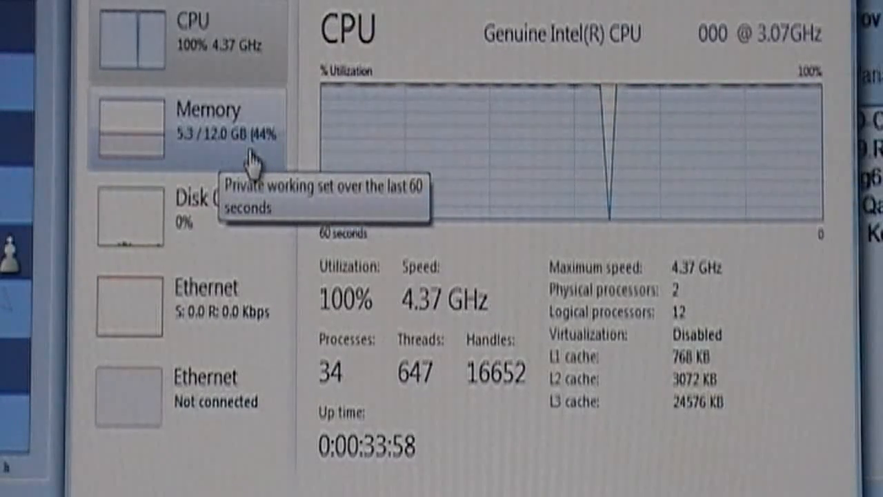
{"action": "mouse_move", "coordinate": [288, 385]}
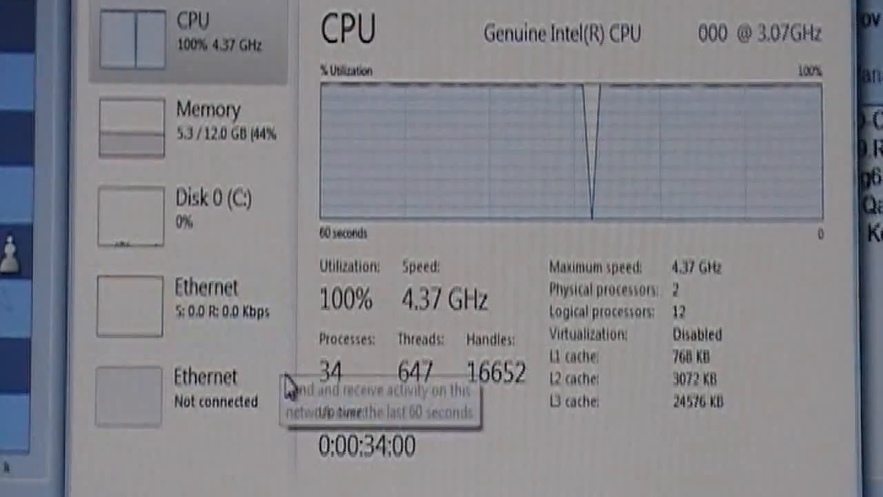